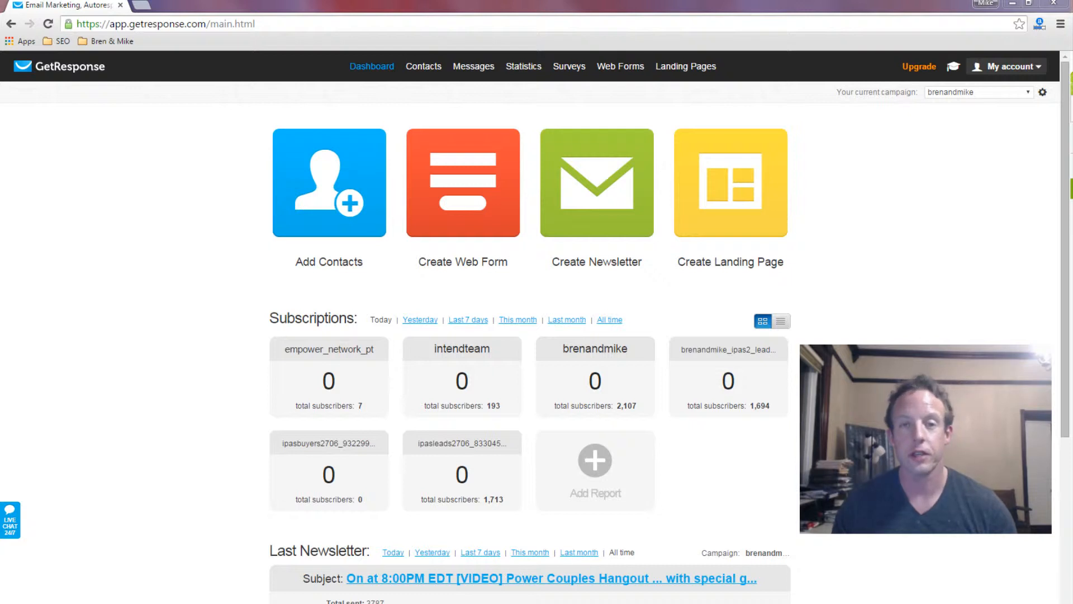
mouse_move(906, 297)
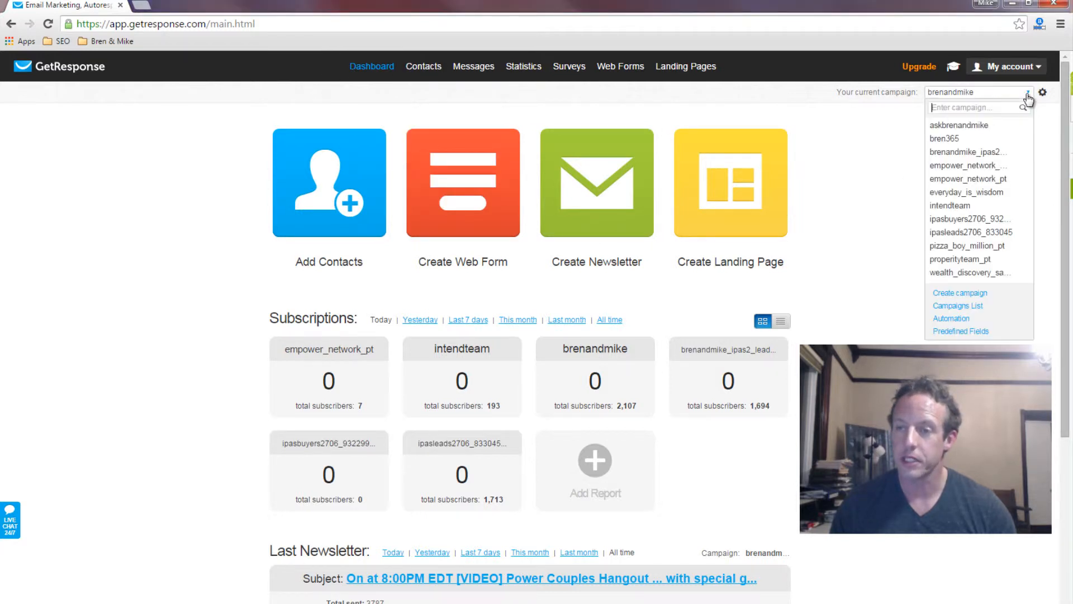
mouse_move(967, 192)
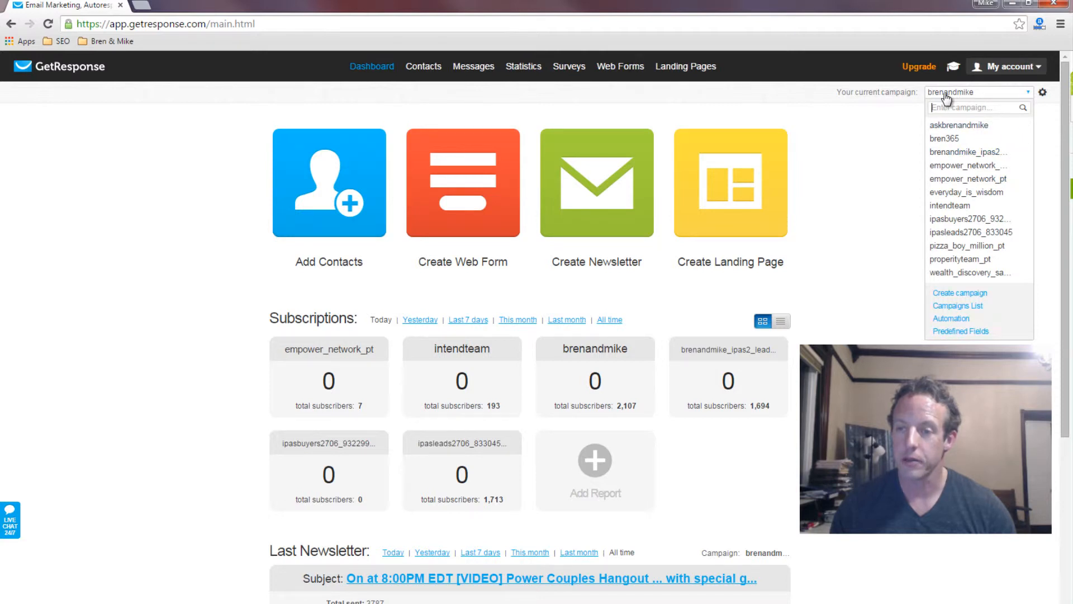
- Close the campaign list and open the current campaign's preferences on the Permission section
left_click(1026, 92)
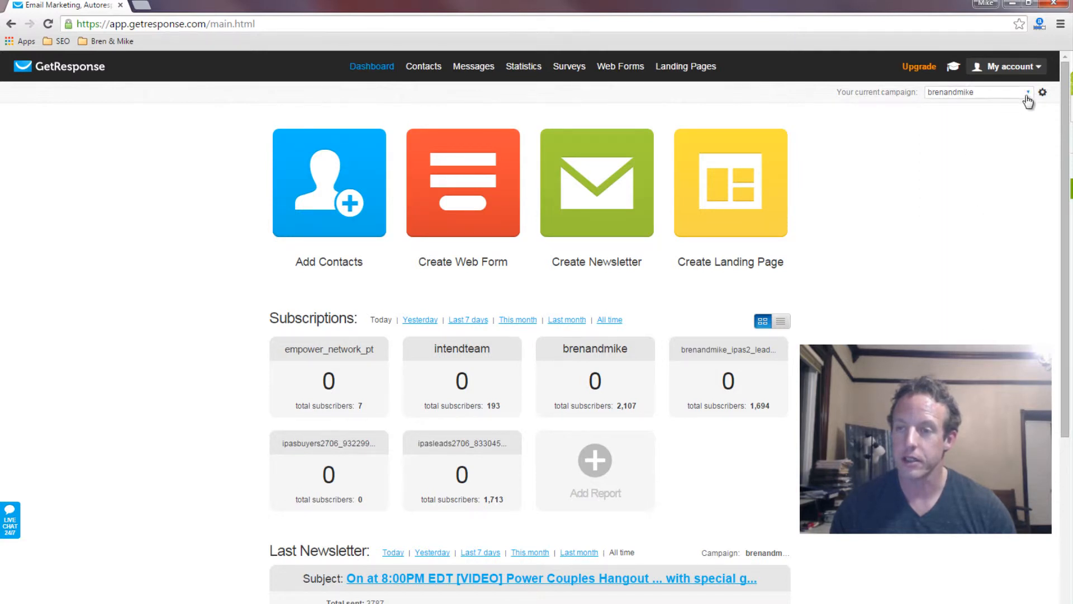
left_click(1043, 91)
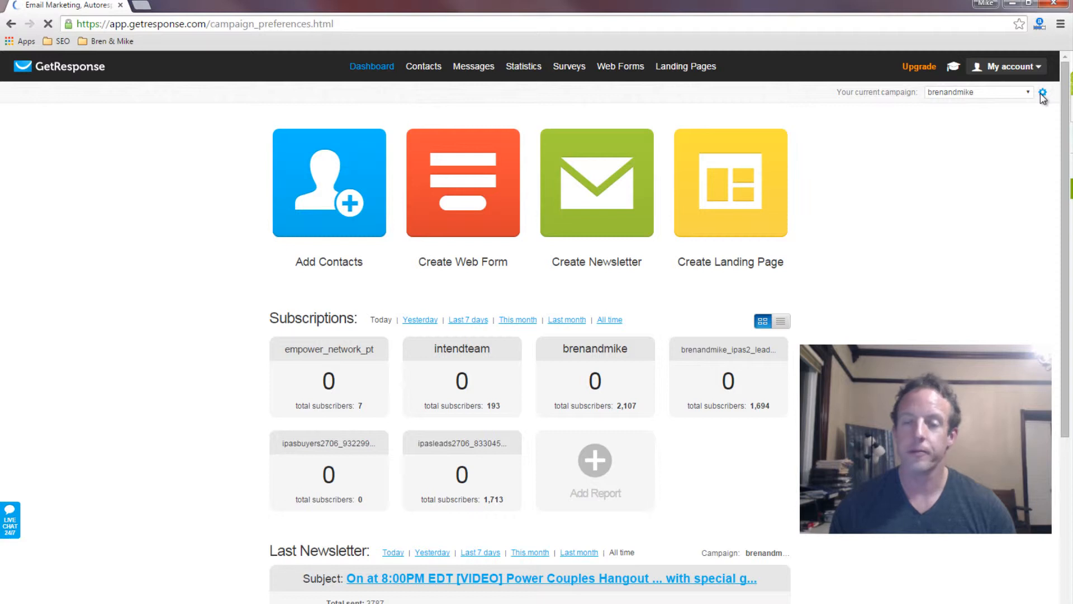
left_click(1042, 92)
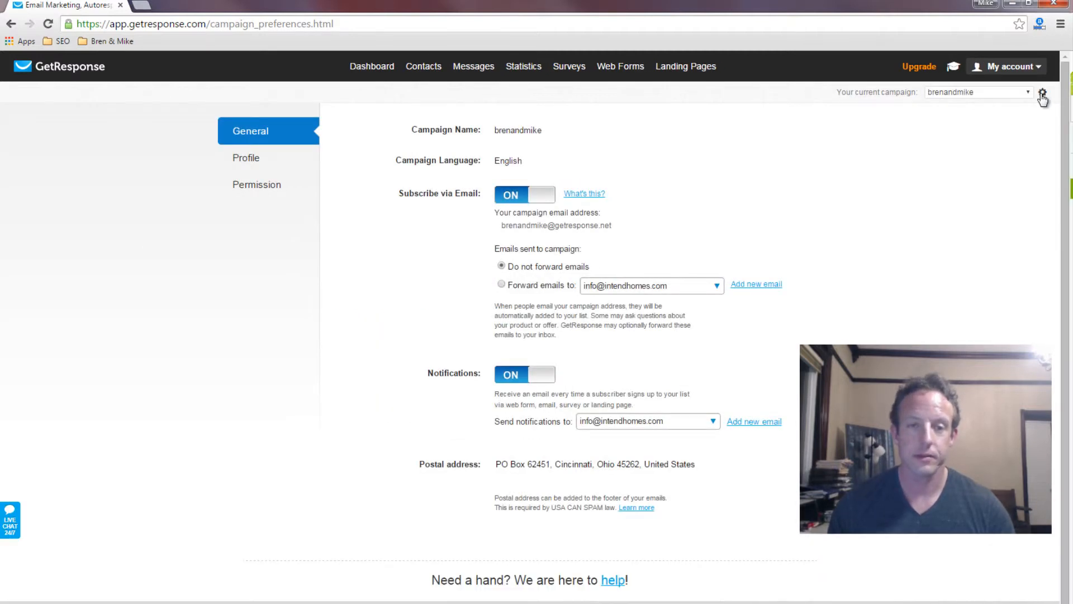
left_click(257, 184)
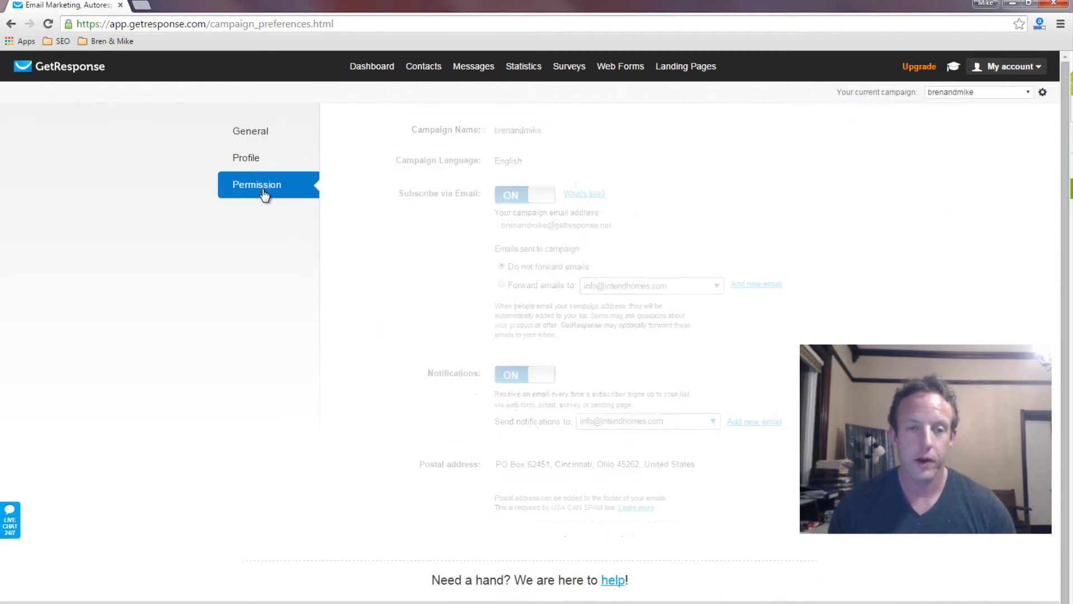